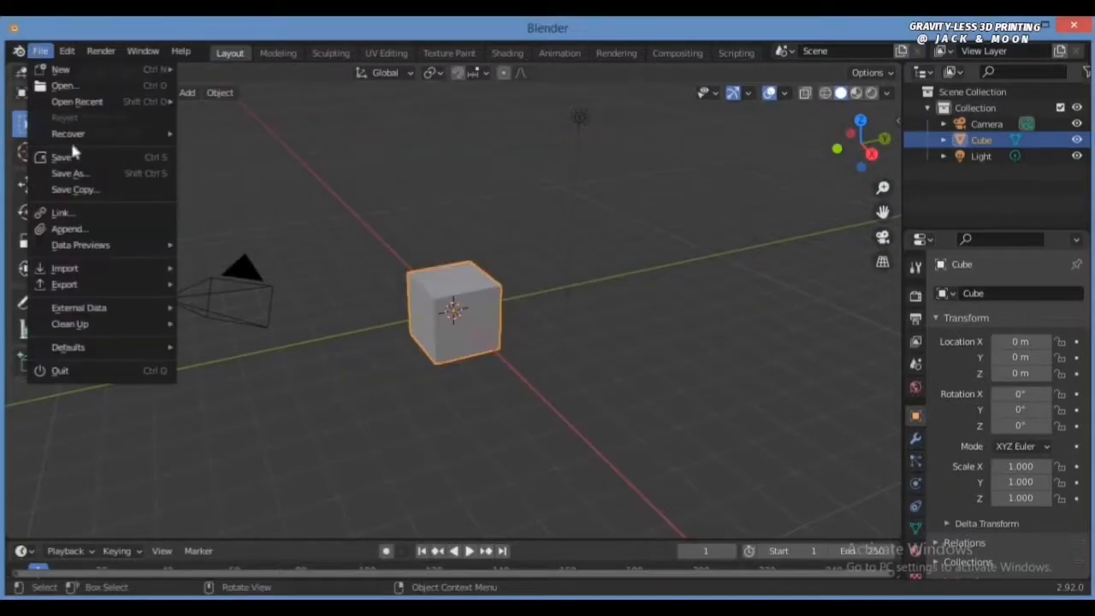
- Use Blender's File menu to close Blender and return to the Windows desktop
{"action": "left_click", "coordinate": [63, 86]}
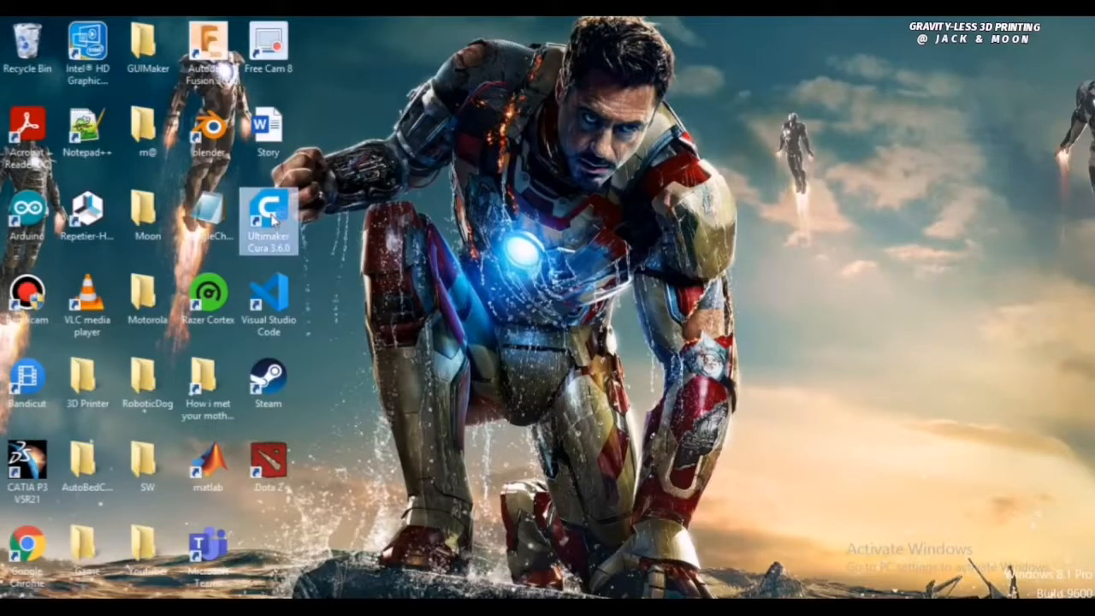
- Launch Ultimaker Cura from the desktop and orbit around the Tinker robot model on the build plate
{"action": "double_click", "coordinate": [267, 214]}
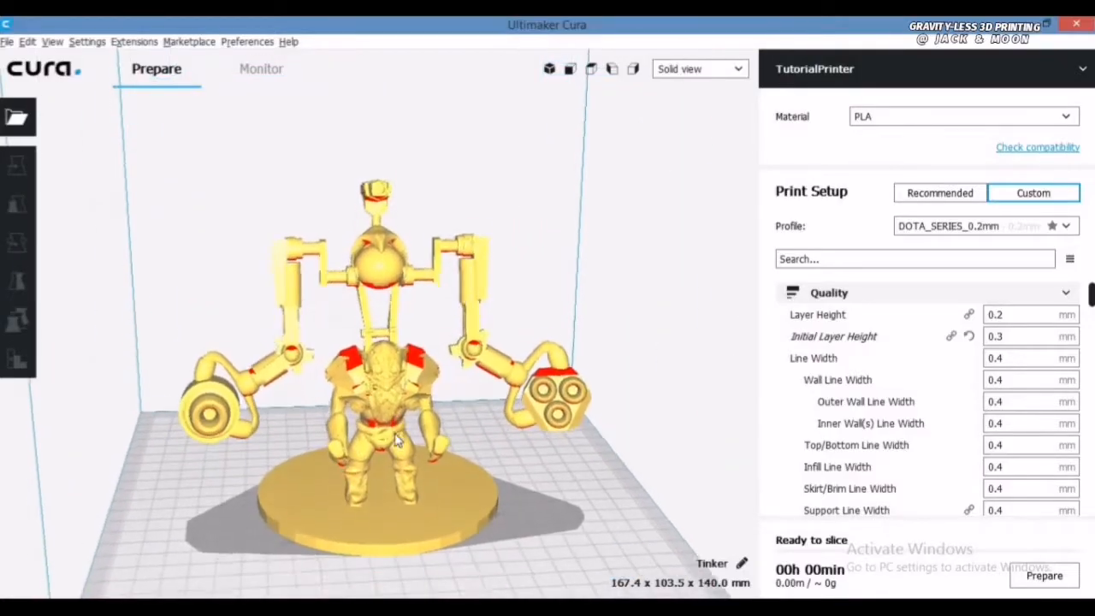
{"action": "left_click_drag", "start_coordinate": [393, 437], "coordinate": [411, 342]}
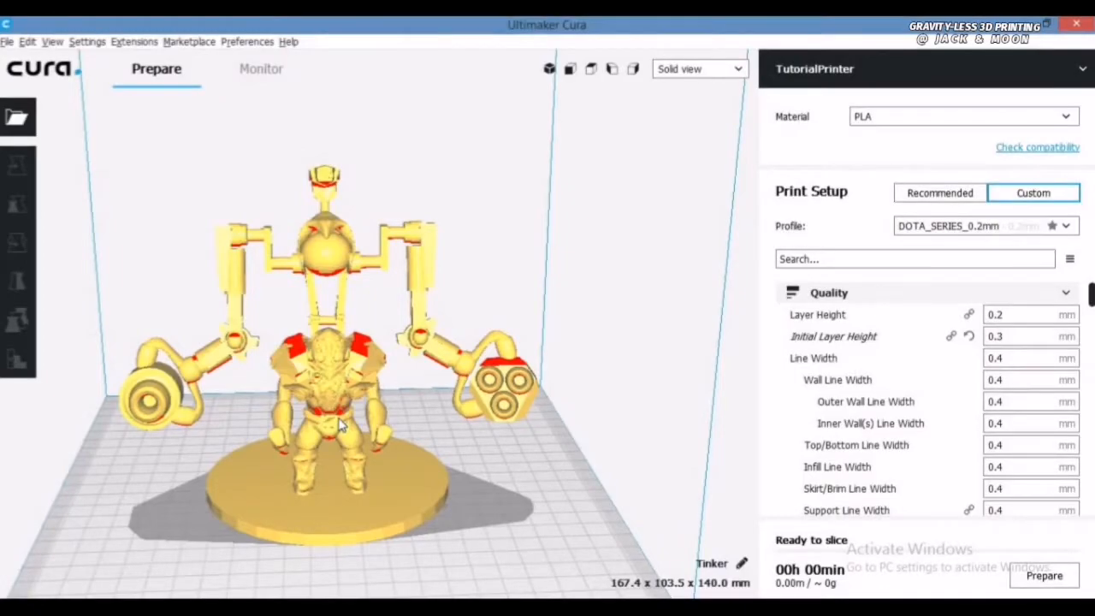
{"action": "mouse_move", "coordinate": [1064, 575]}
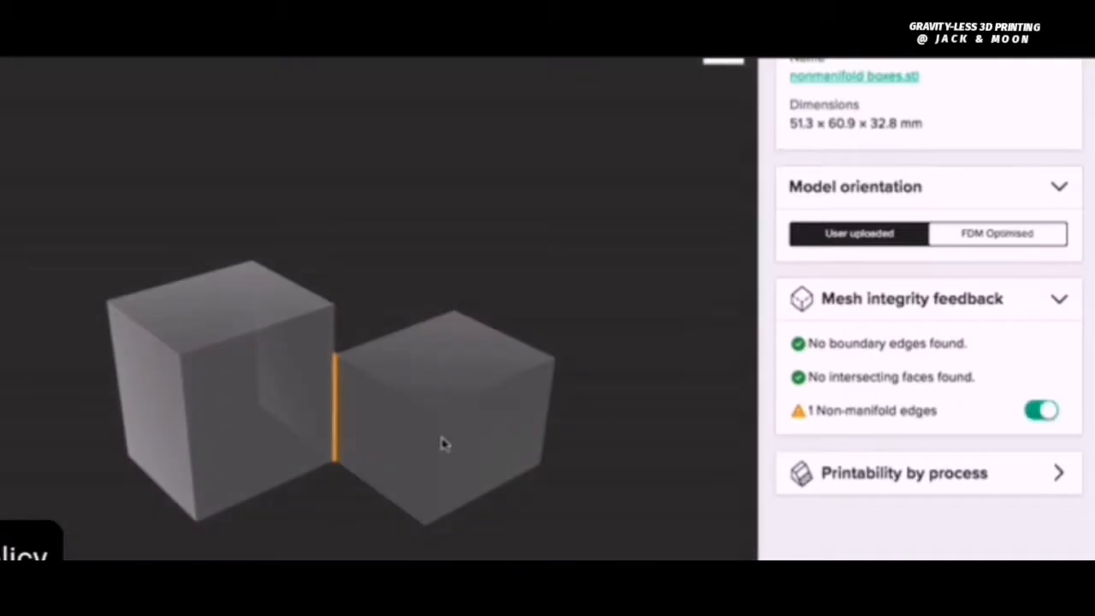
- Rotate the boxes model to see the non-manifold edge, then show the bunny's 223 boundary edges
{"action": "left_click_drag", "start_coordinate": [445, 444], "coordinate": [287, 475]}
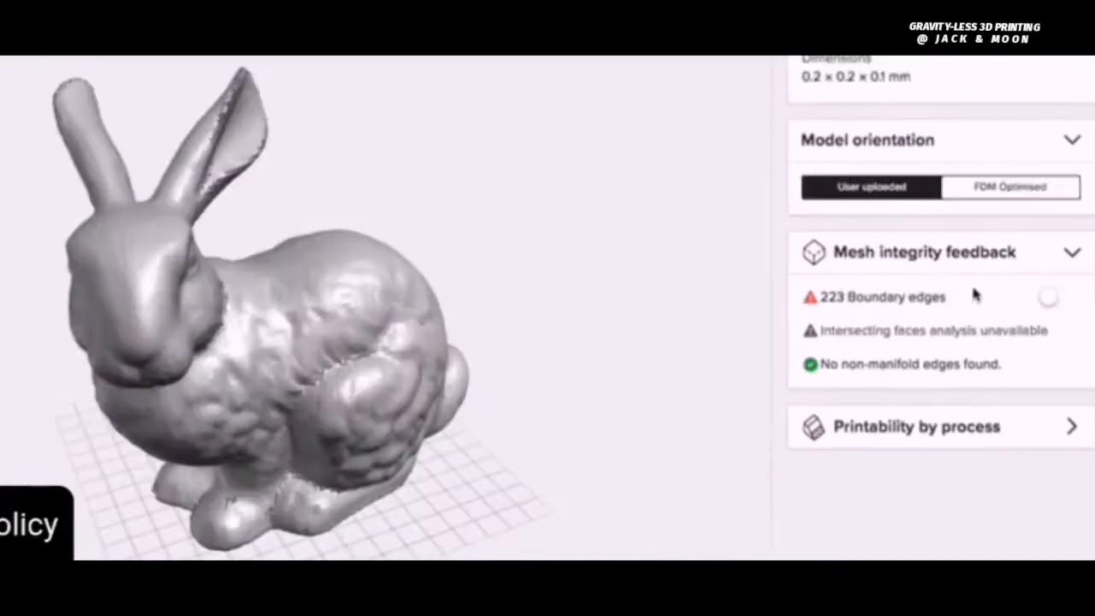
{"action": "left_click", "coordinate": [1054, 297]}
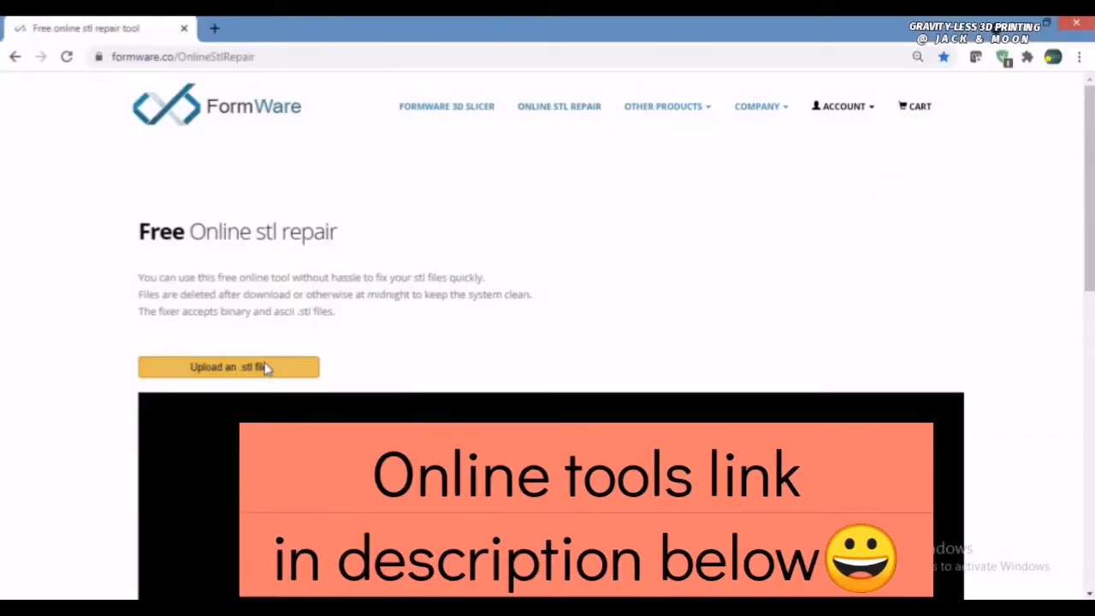
- Upload Tinker.stl to FormWare for automatic repair and watch the upload progress
{"action": "left_click", "coordinate": [229, 366]}
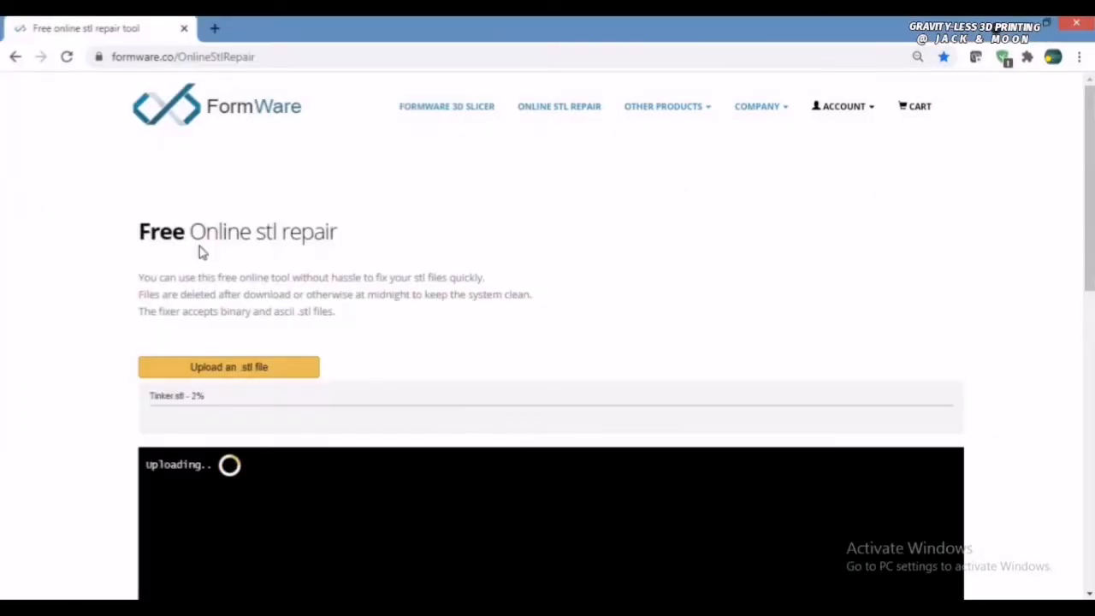
{"action": "scroll", "scroll_direction": "down", "scroll_amount": 3}
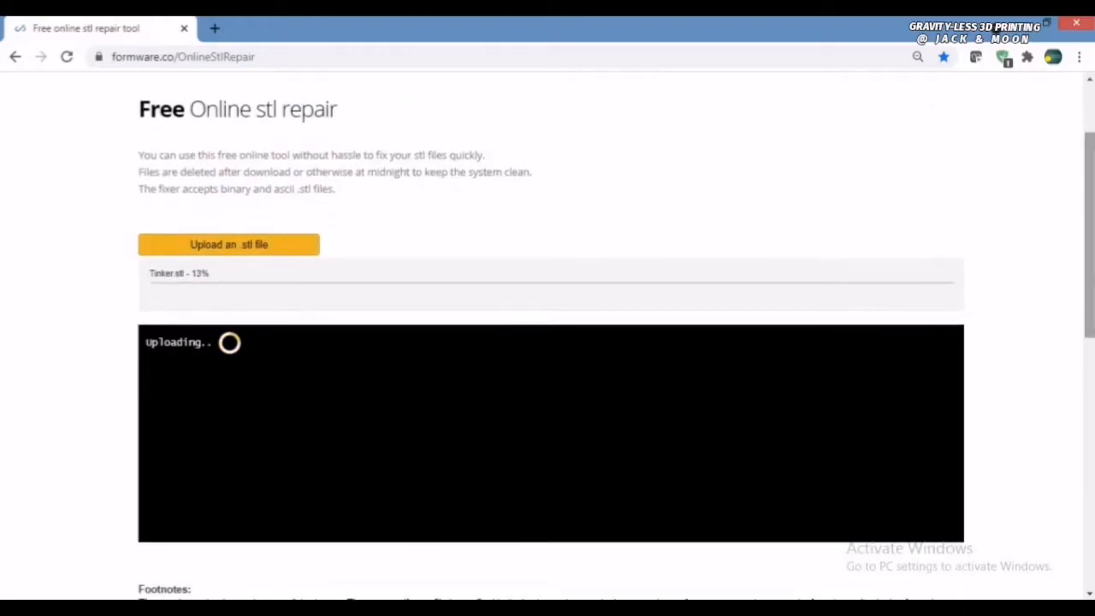